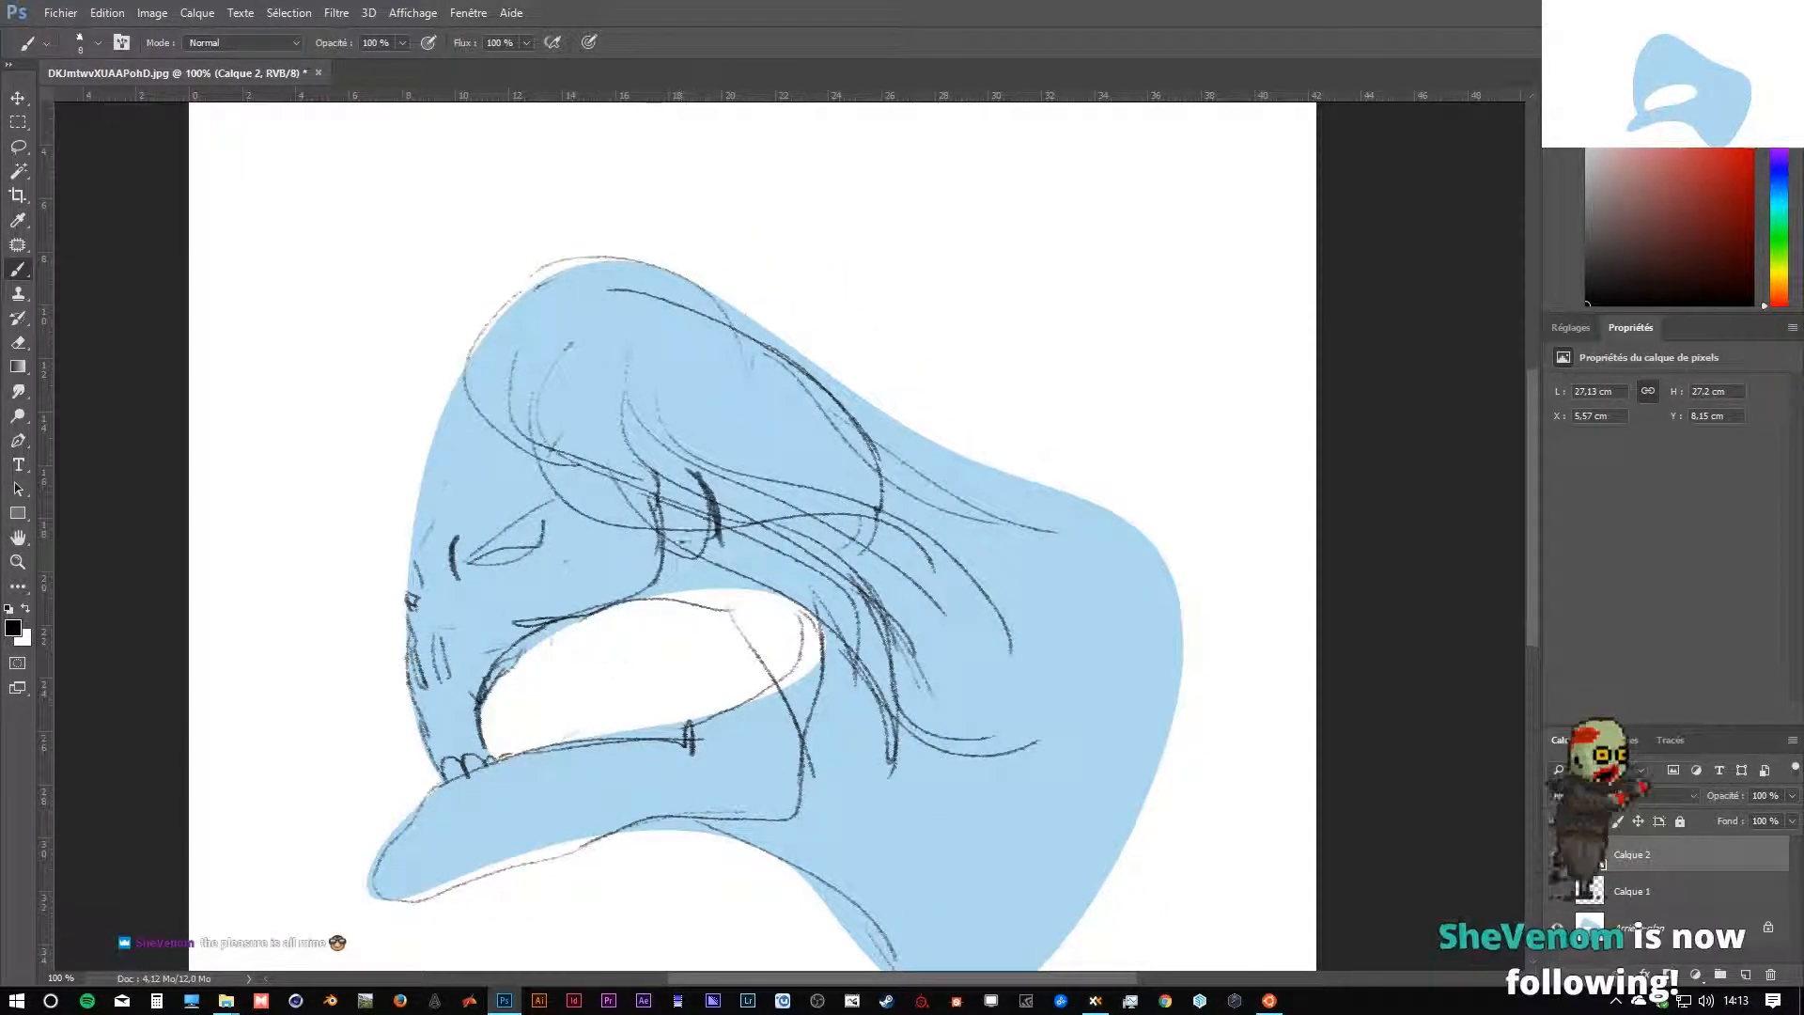
Sketch an eye and extra contour lines on Calque 2, then zoom out to review.
left_click(17, 563)
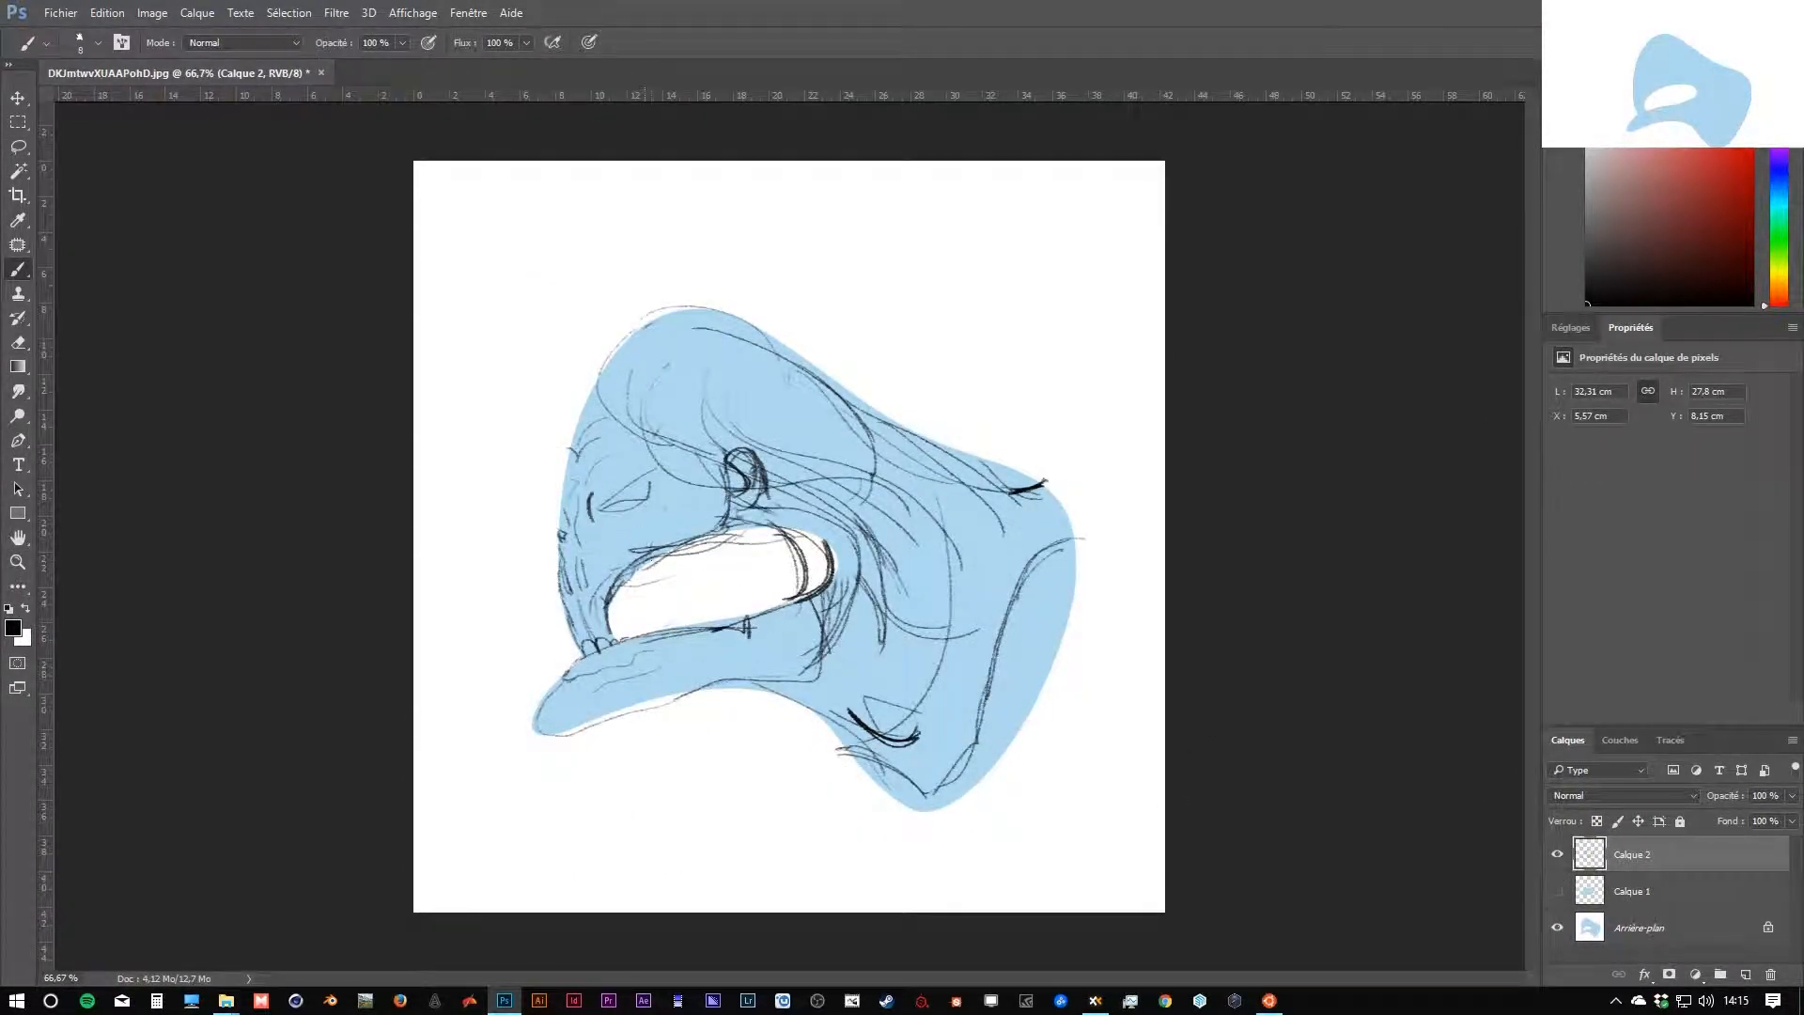
left_click(1744, 974)
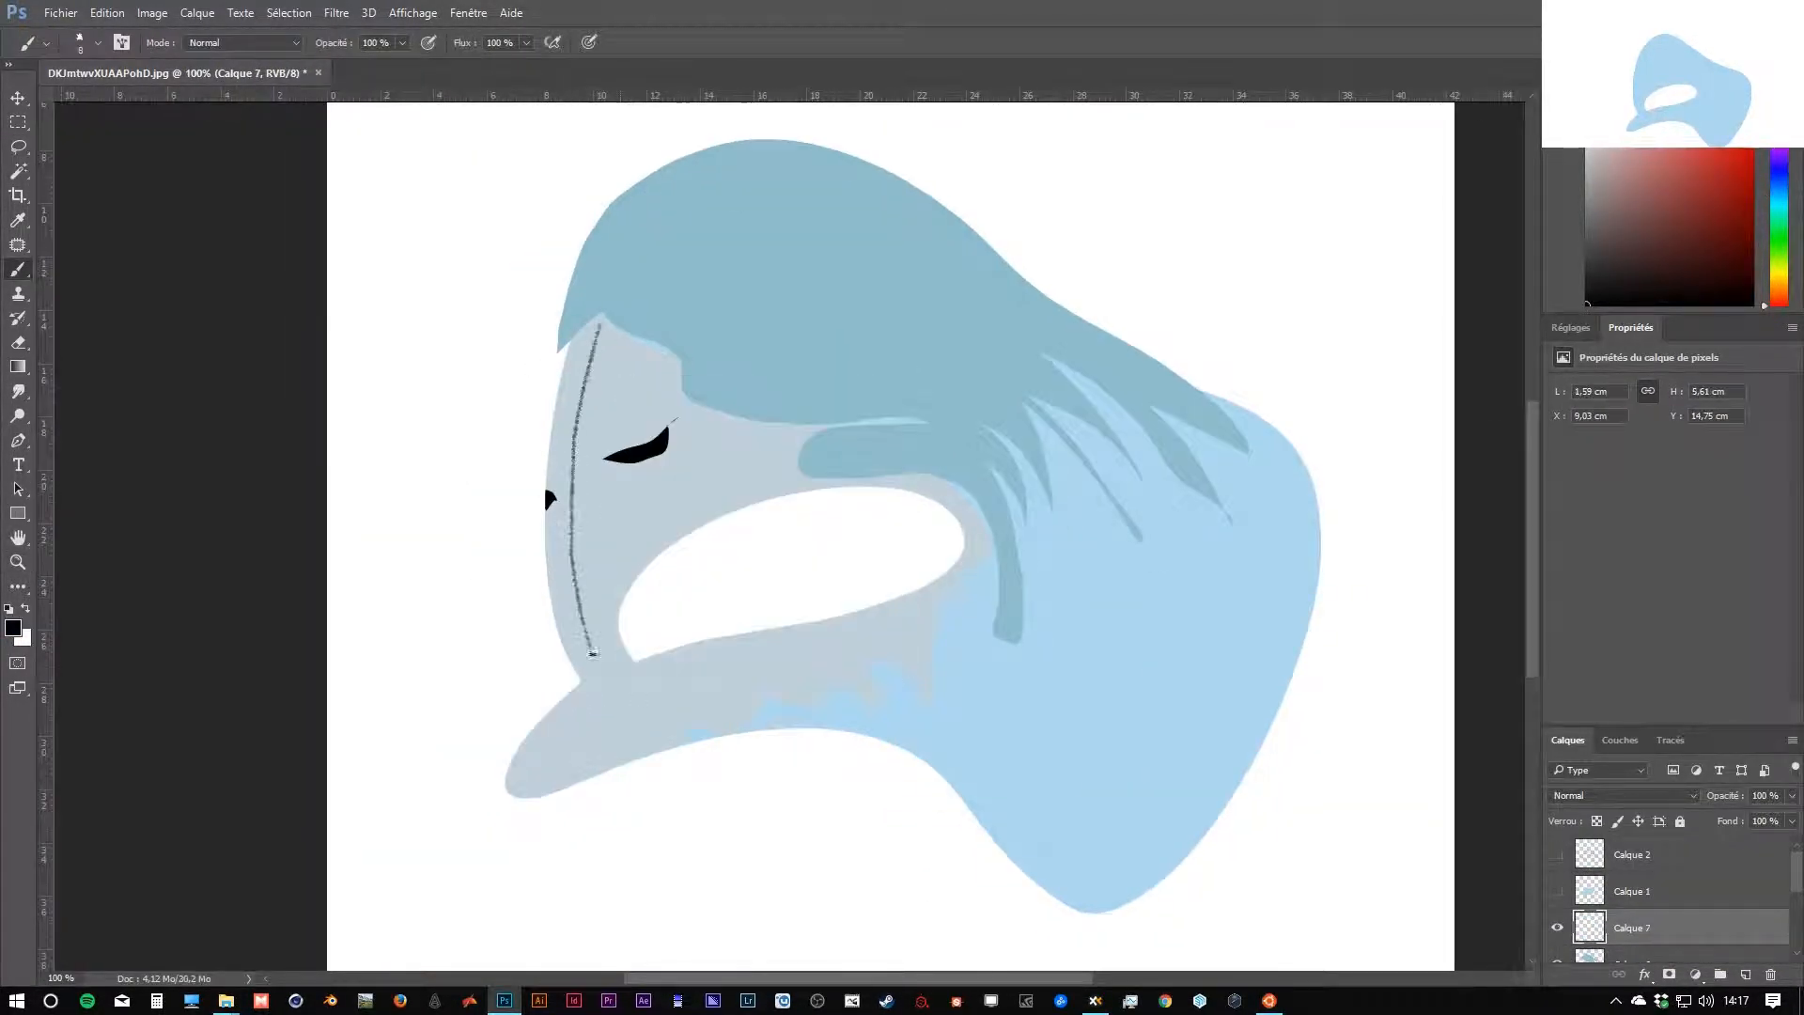
Paint flat darker-blue hair and a pale skull face on new layers over the silhouette.
left_click(19, 148)
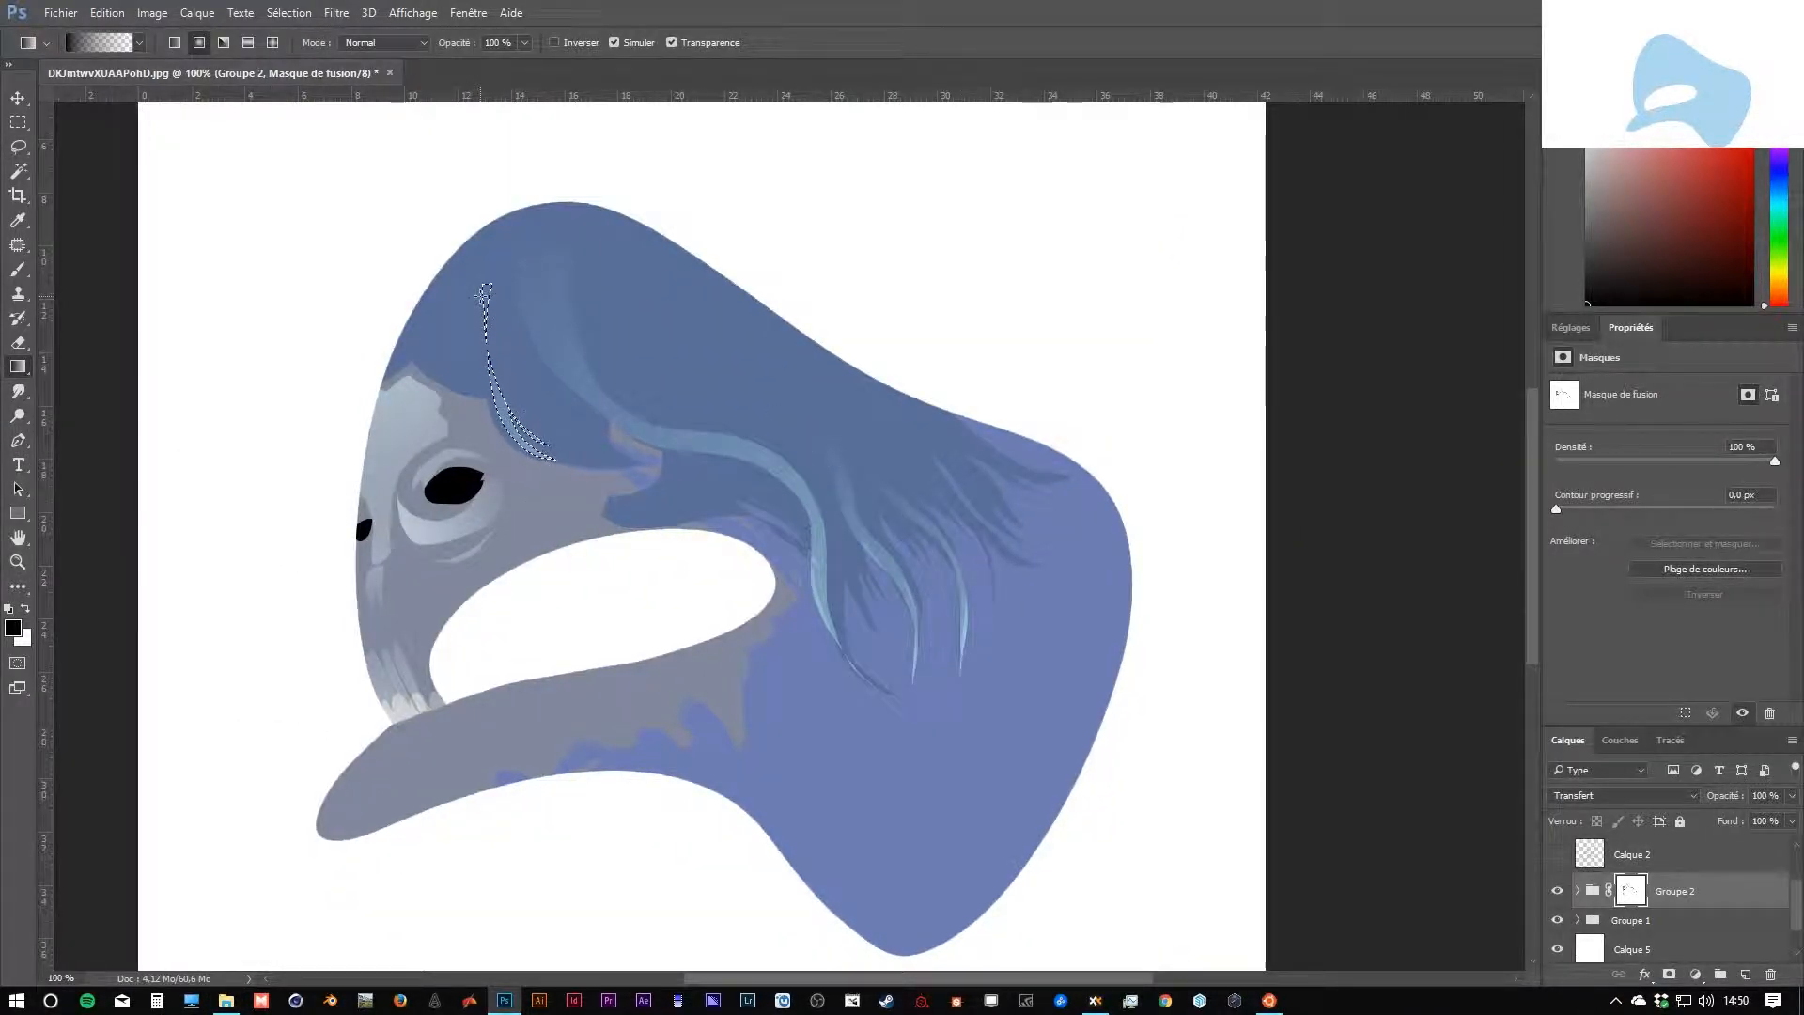
Recolour the grouped creature purple-blue and paint hair strands and eye-socket shading.
left_click(19, 148)
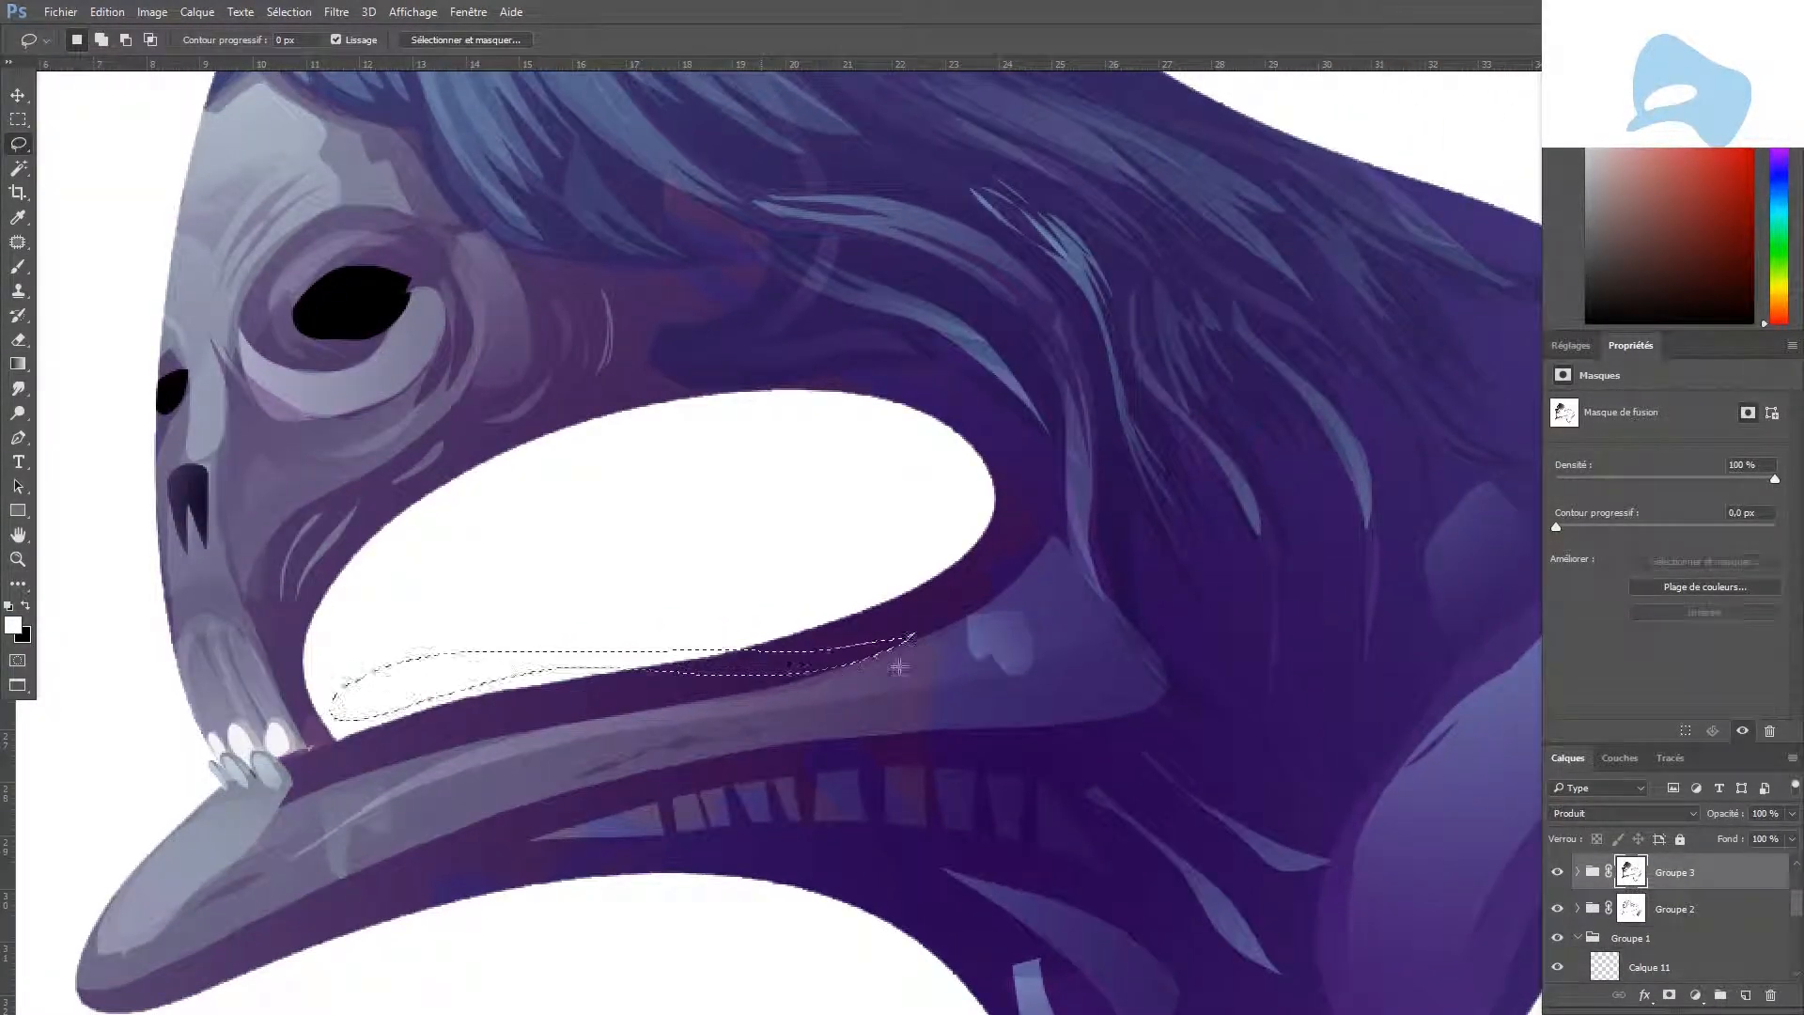
Paint hair strands, nose, teeth and jaw ridges on new layers in Groupe 3.
left_click(19, 559)
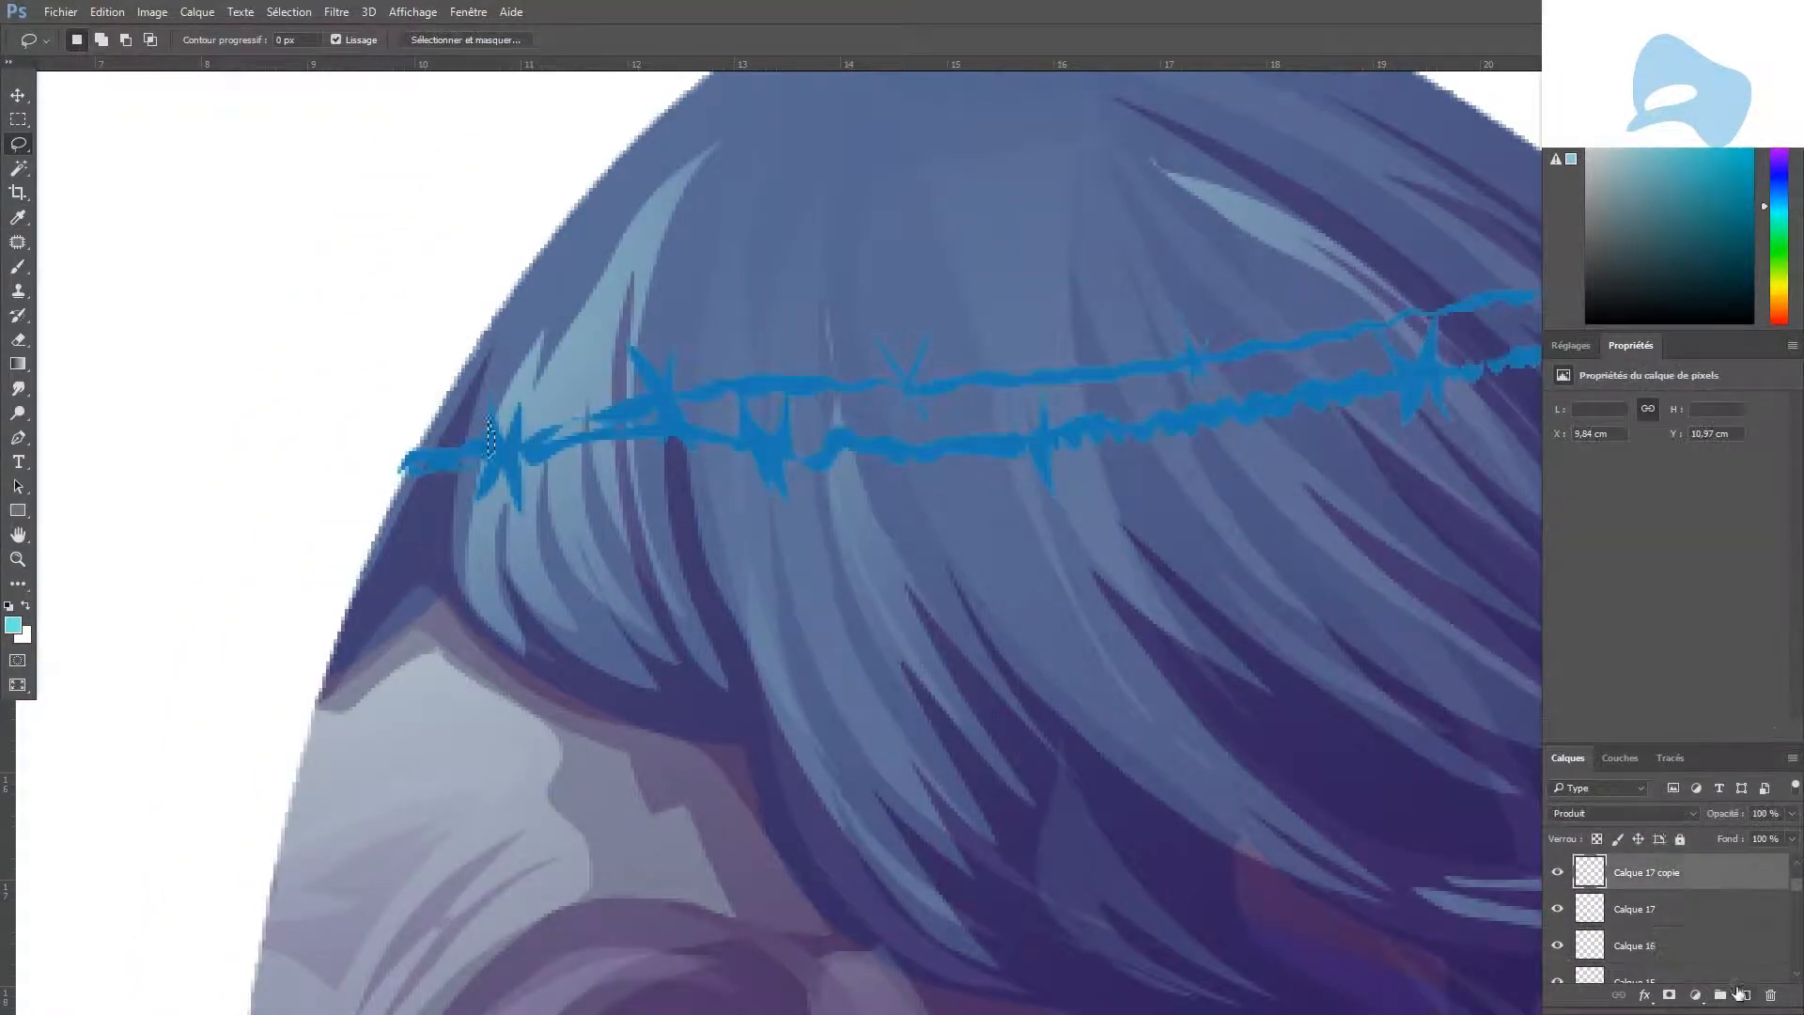
Paint the blue barbed-wire band across the hair on Calque 17 and its duplicate.
left_click(1670, 995)
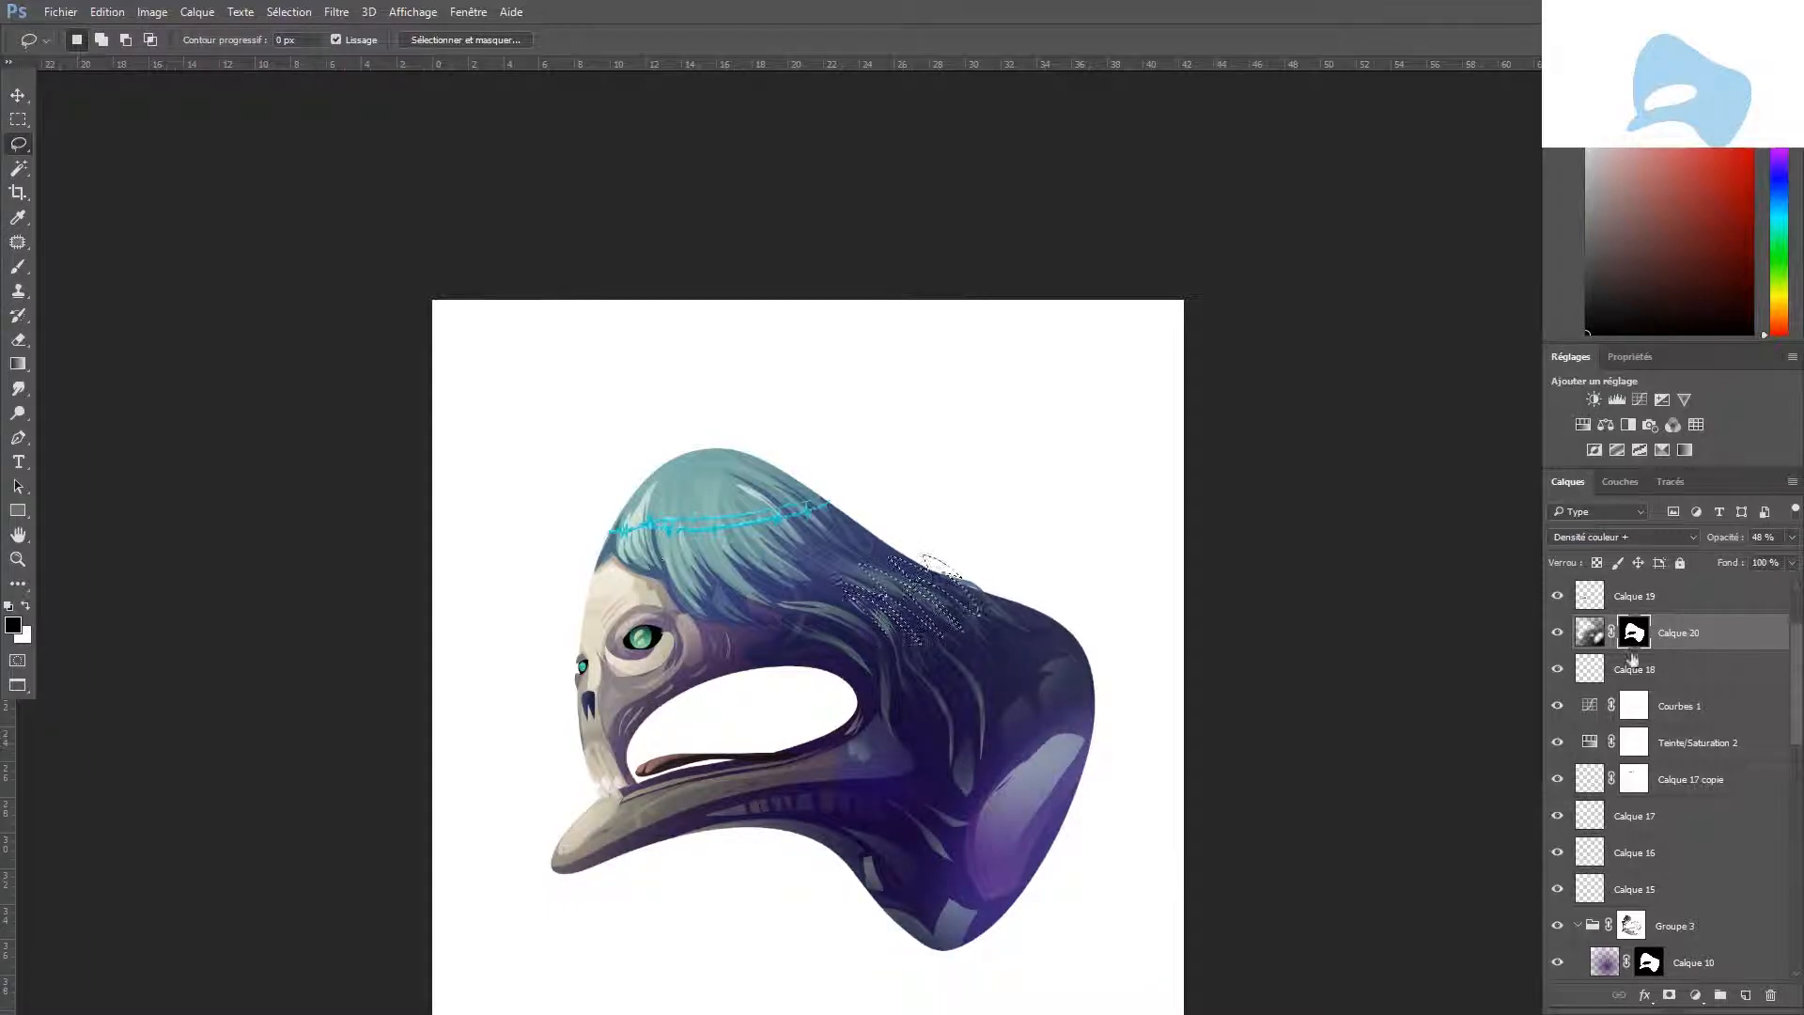
Add Curves, Hue/Saturation, Color Dodge and Linear Light layers for teal hair, green eyes and glowing wire.
left_click(19, 559)
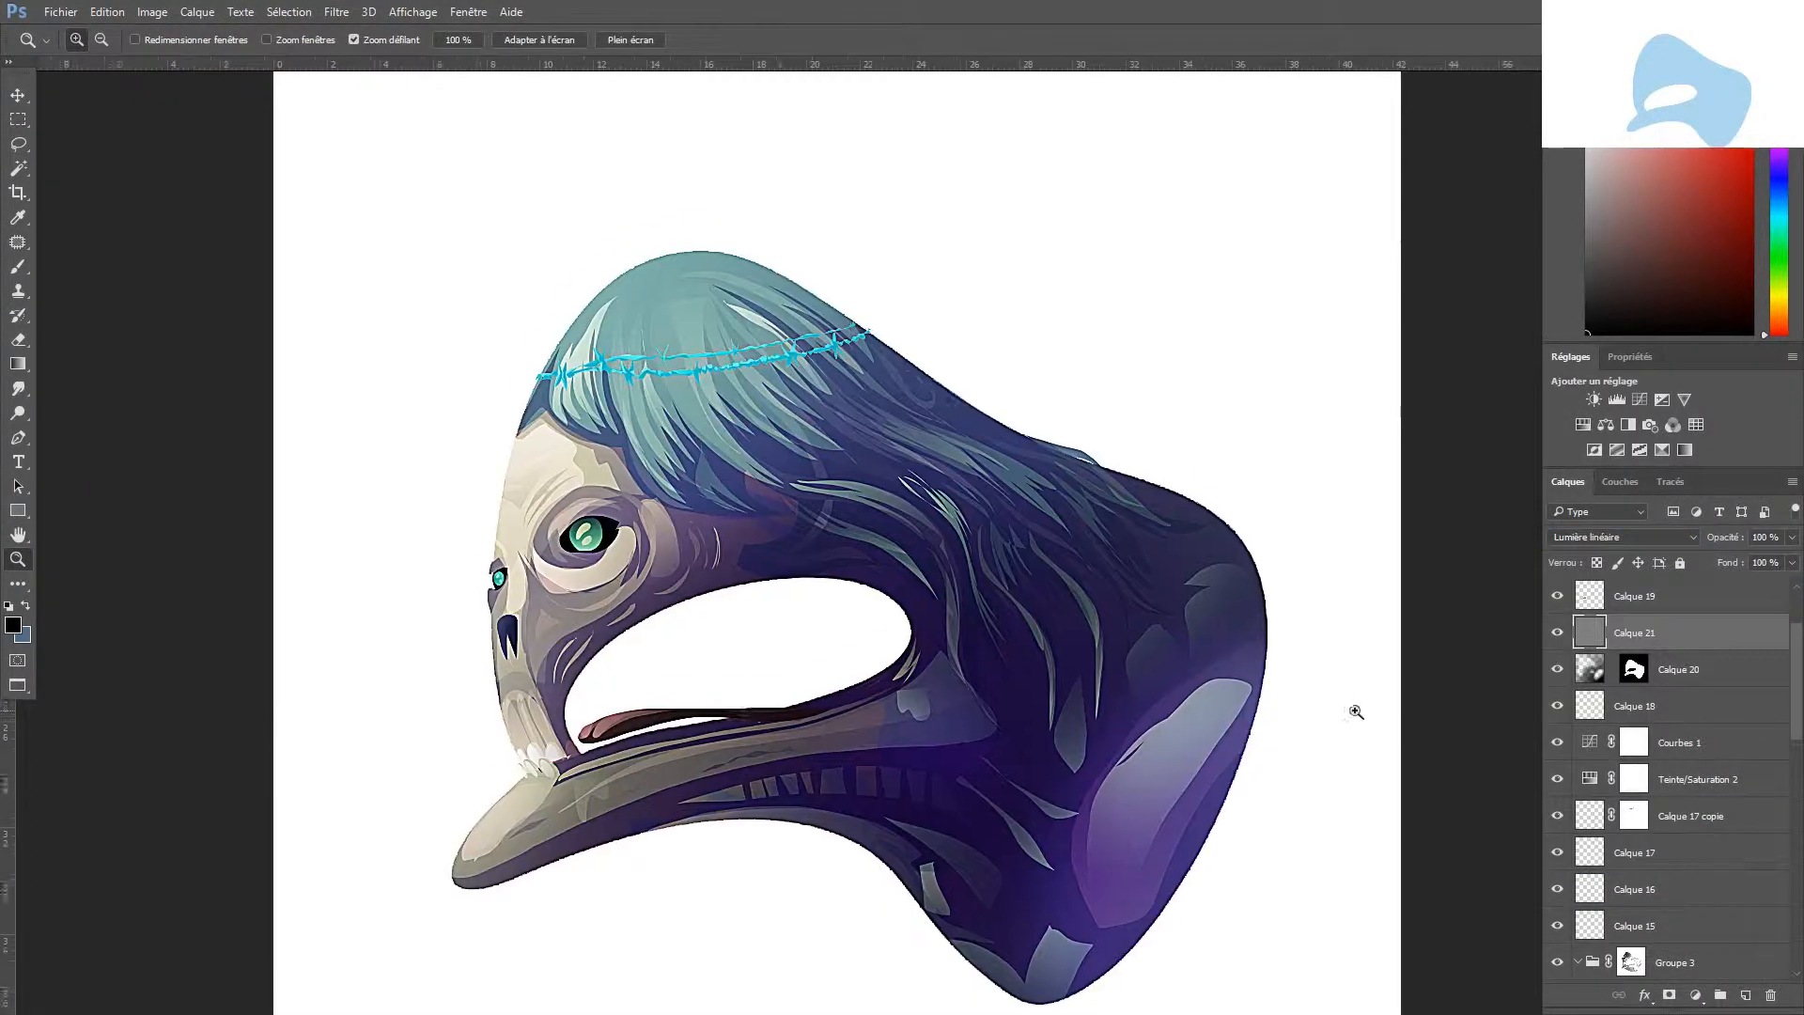